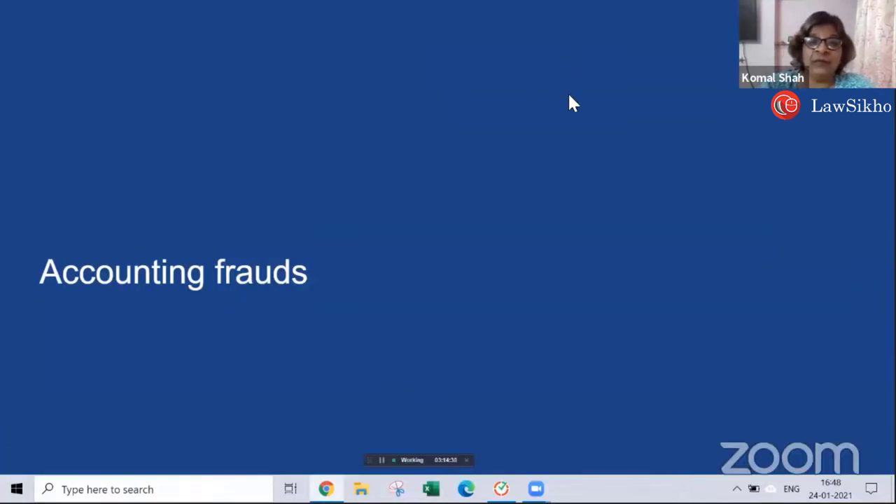
{"action": "mouse_move", "coordinate": [379, 316]}
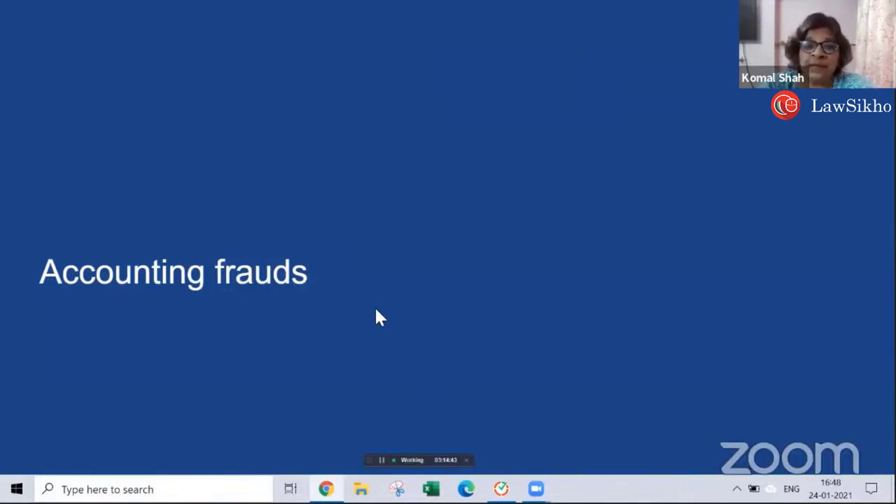
{"action": "mouse_move", "coordinate": [616, 412]}
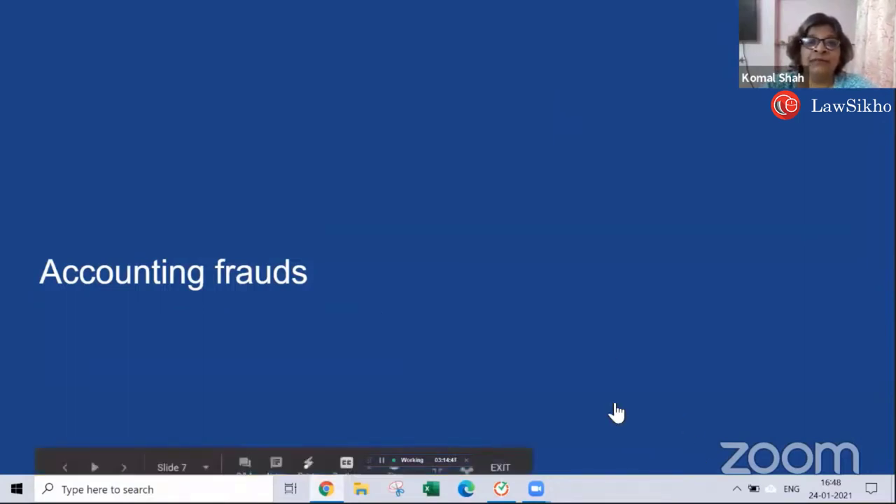
{"action": "mouse_move", "coordinate": [459, 284]}
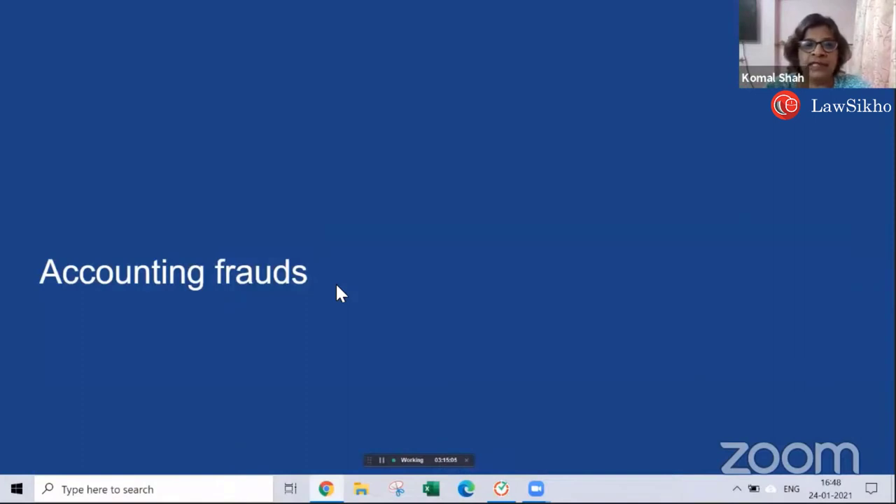
{"action": "mouse_move", "coordinate": [395, 333]}
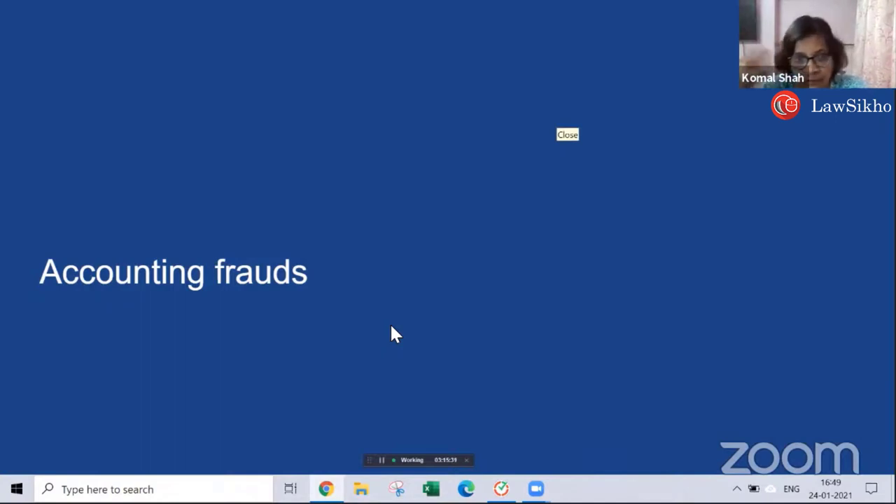
- Advance the shared slideshow past the 'Tax frauds' slide to reach 'Money laundering'
{"action": "left_click", "coordinate": [567, 135]}
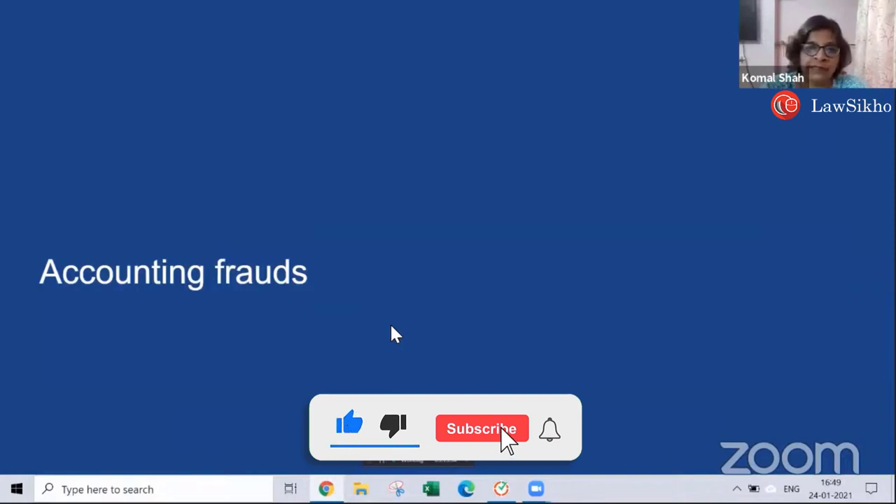
{"action": "left_click", "coordinate": [481, 428]}
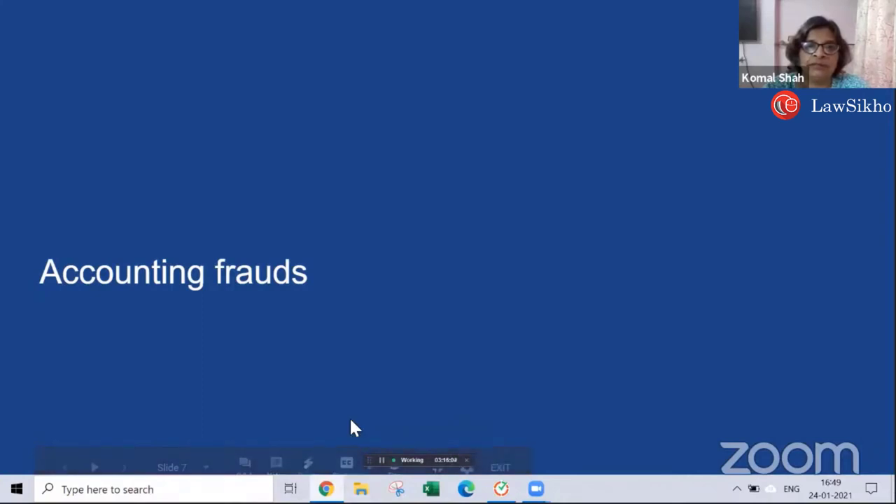
{"action": "left_click", "coordinate": [124, 468]}
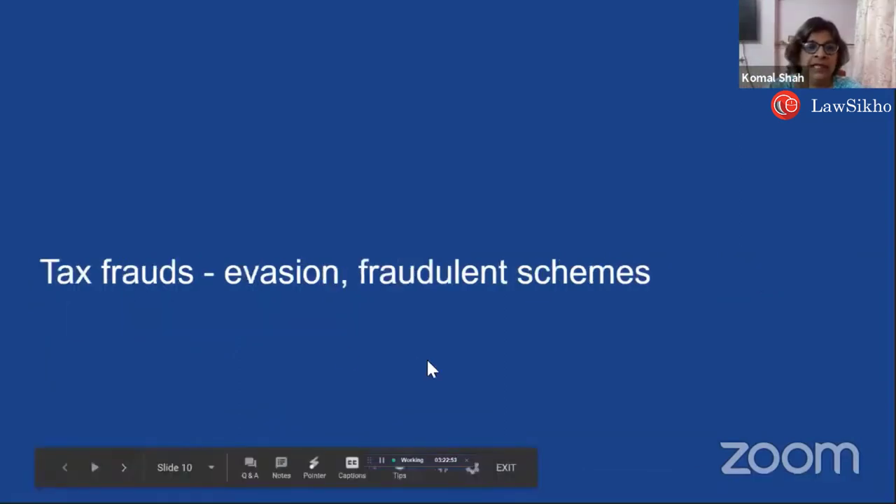
{"action": "mouse_move", "coordinate": [384, 412]}
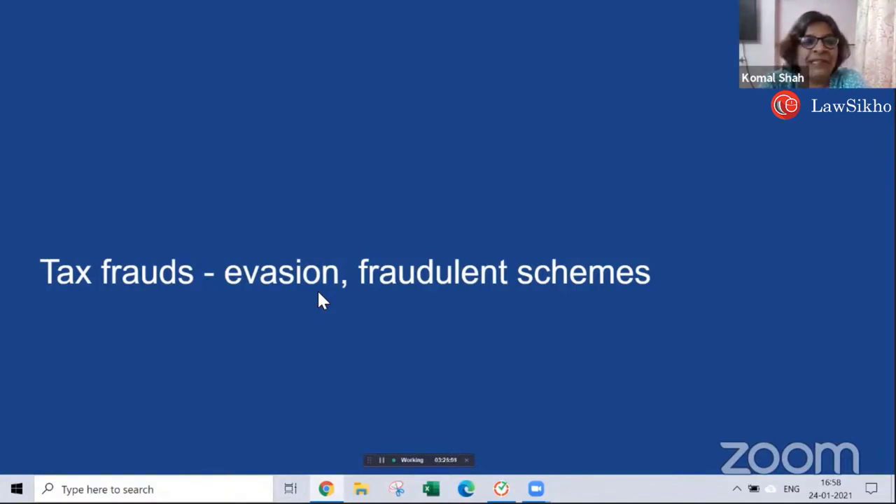
{"action": "mouse_move", "coordinate": [235, 344]}
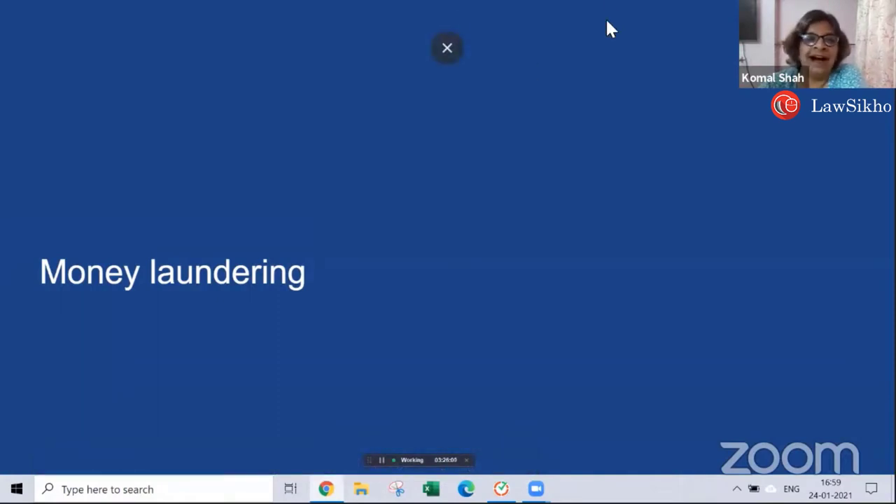
{"action": "mouse_move", "coordinate": [545, 73]}
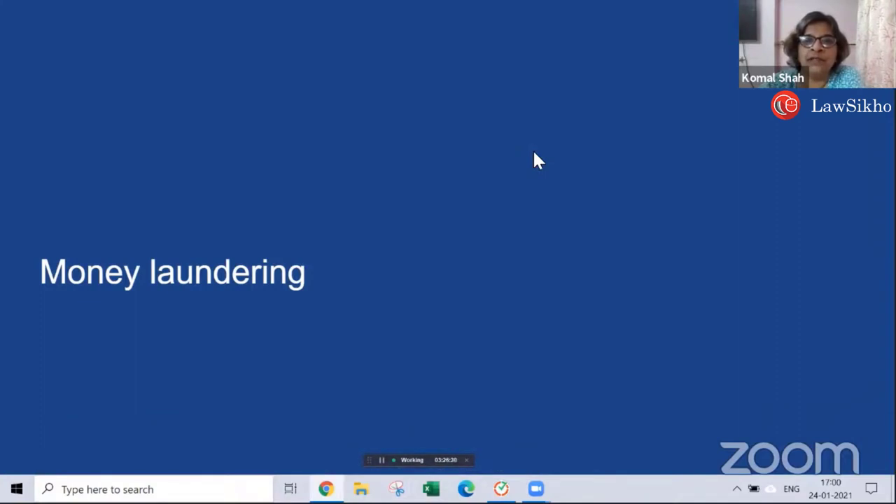
{"action": "mouse_move", "coordinate": [644, 404]}
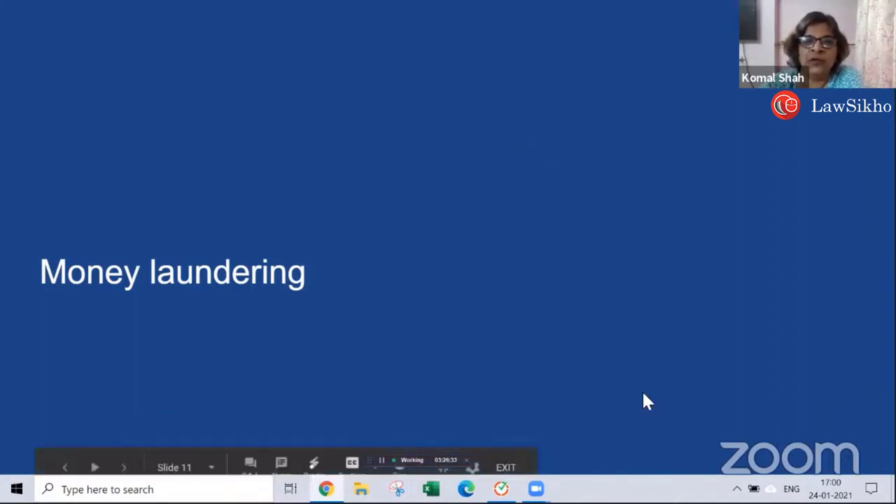
{"action": "mouse_move", "coordinate": [553, 126]}
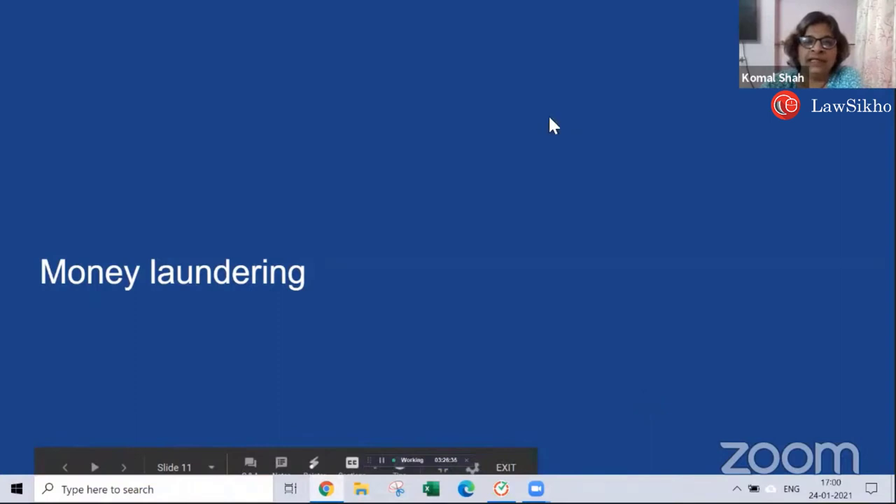
{"action": "mouse_move", "coordinate": [429, 395]}
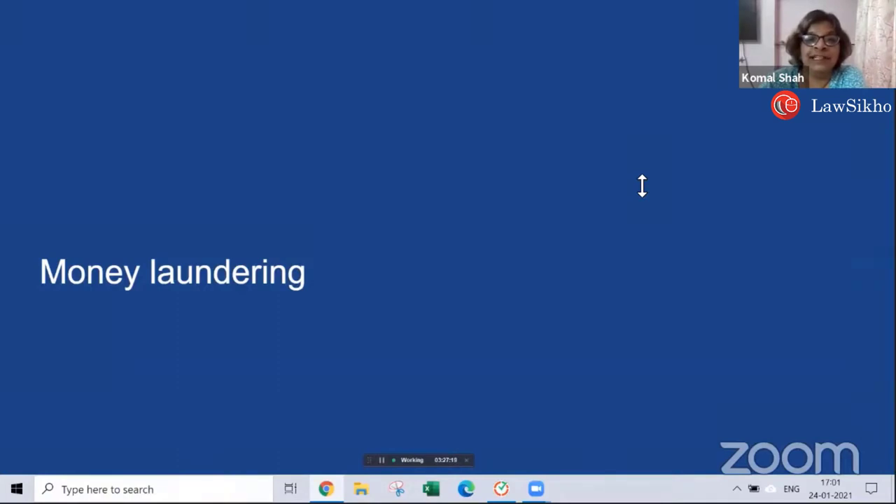
{"action": "mouse_move", "coordinate": [641, 187]}
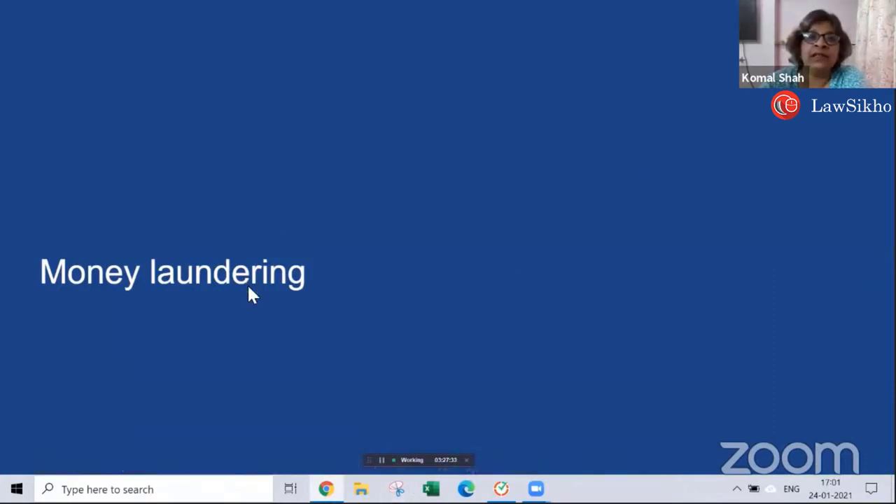
{"action": "mouse_move", "coordinate": [273, 290]}
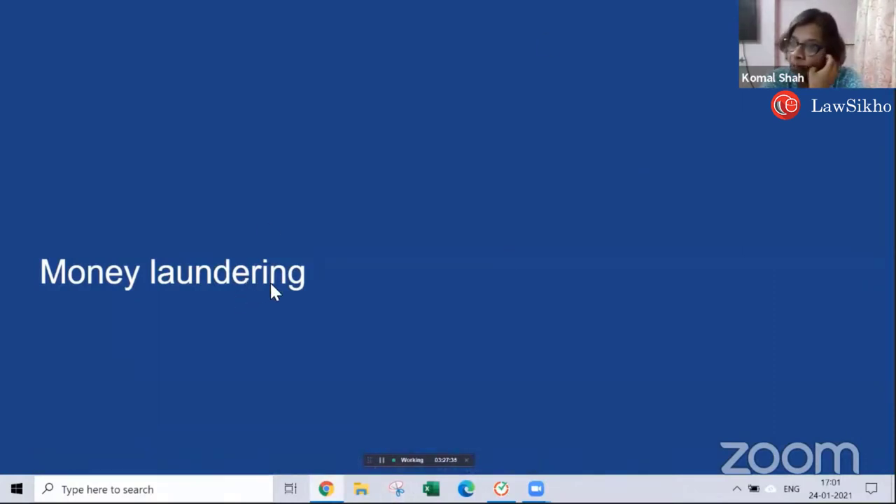